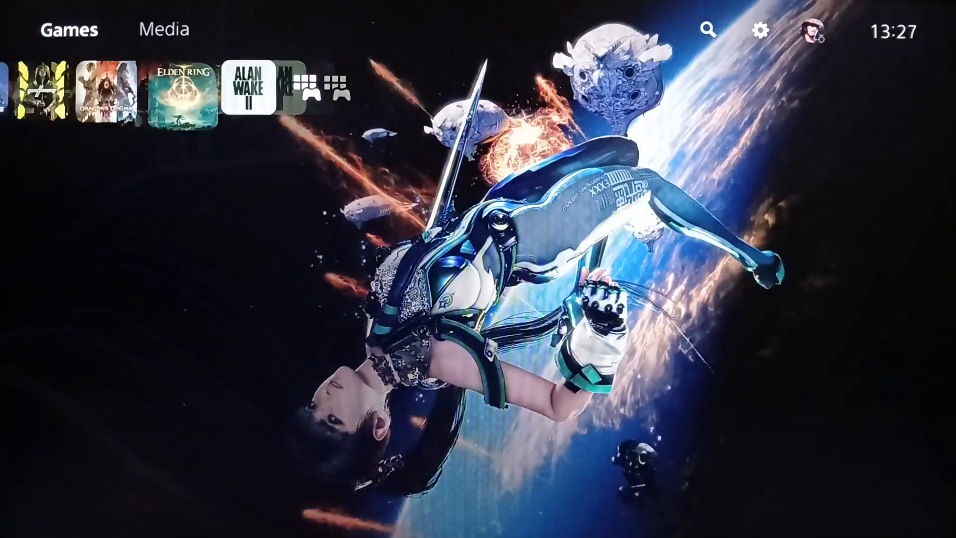
Step: Browse the game library, return home, then enter Settings > Users and Accounts
click(301, 90)
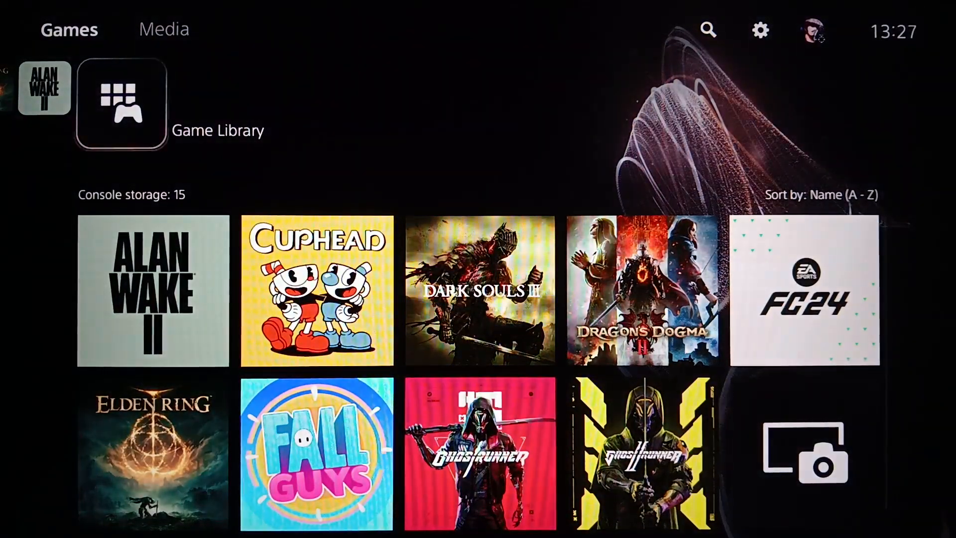
click(120, 103)
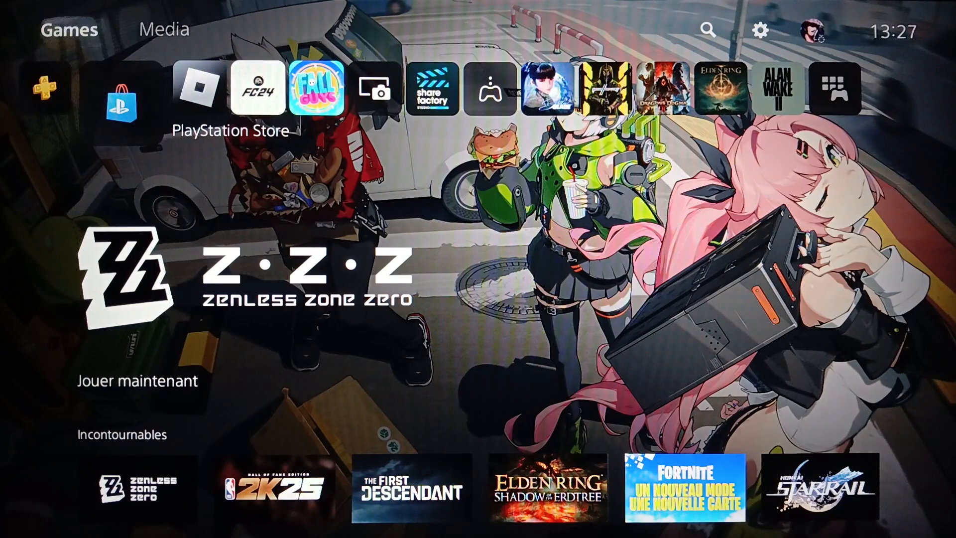
mouse_move(71, 30)
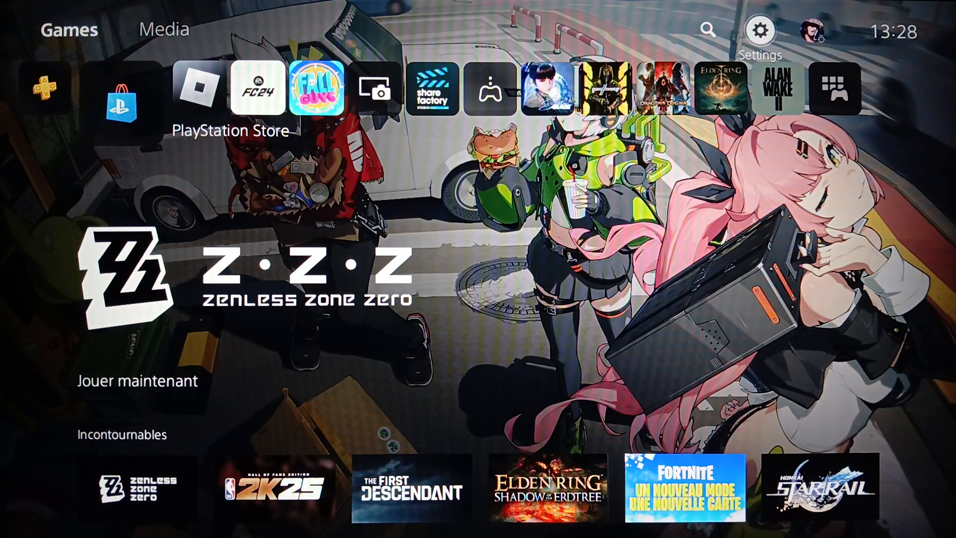
click(758, 30)
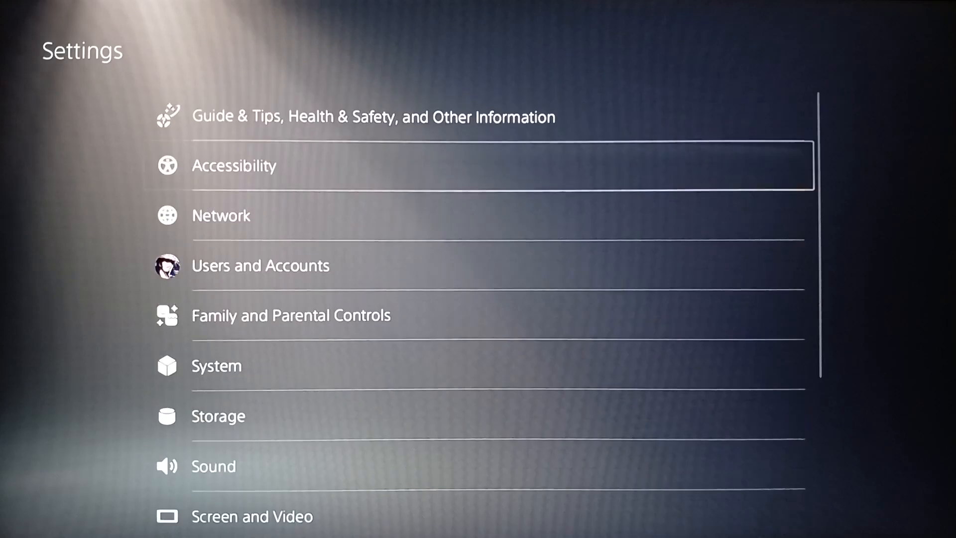
click(261, 265)
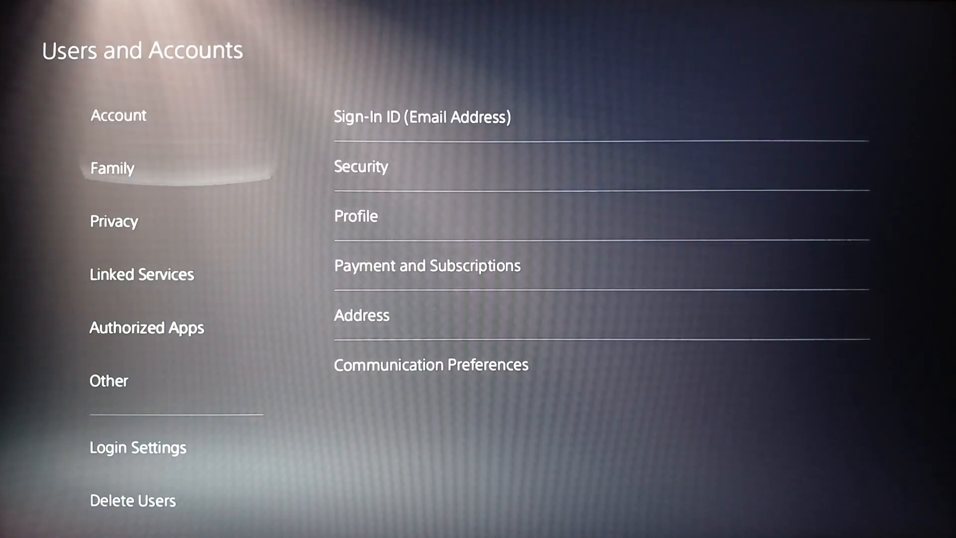
Step: Glance at Linked Services, then open the Sign-In ID (Email Address) page
click(142, 274)
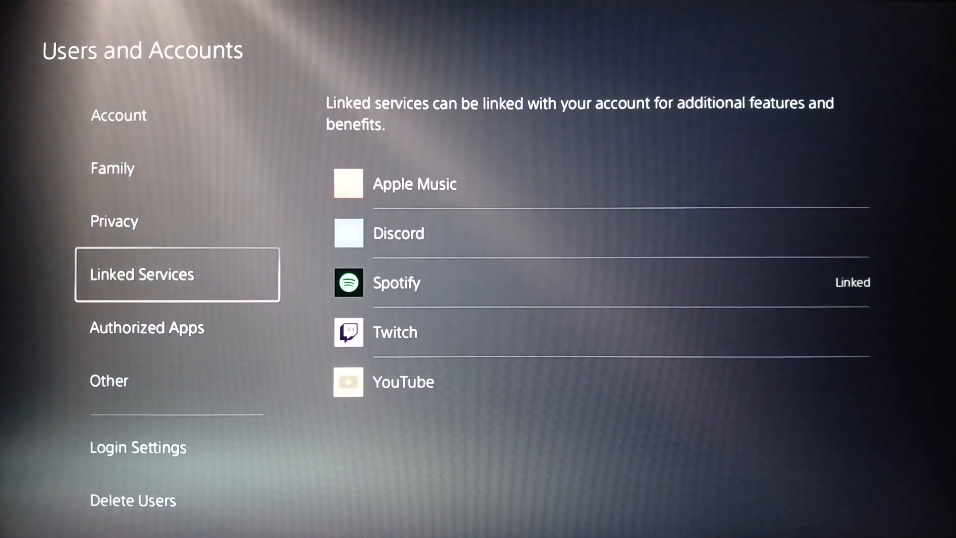
click(146, 327)
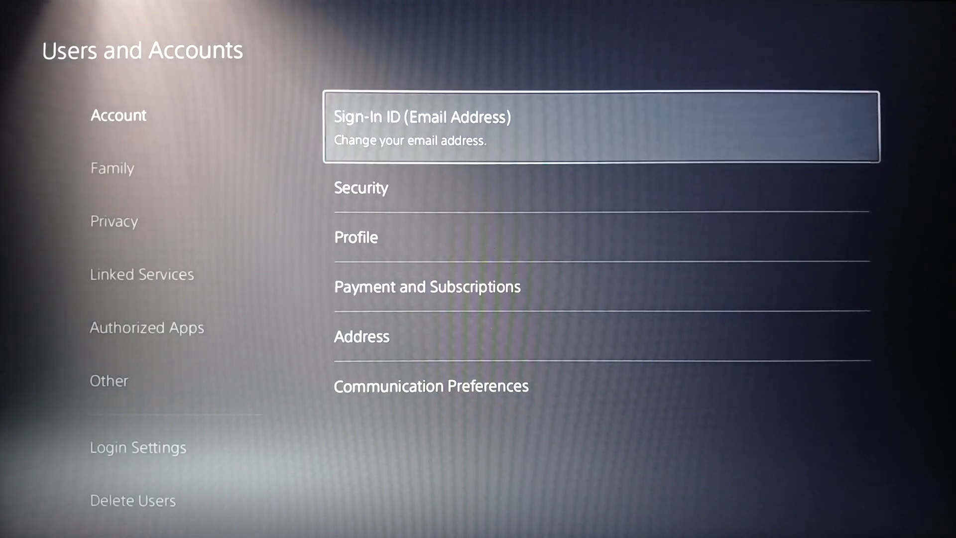
click(601, 126)
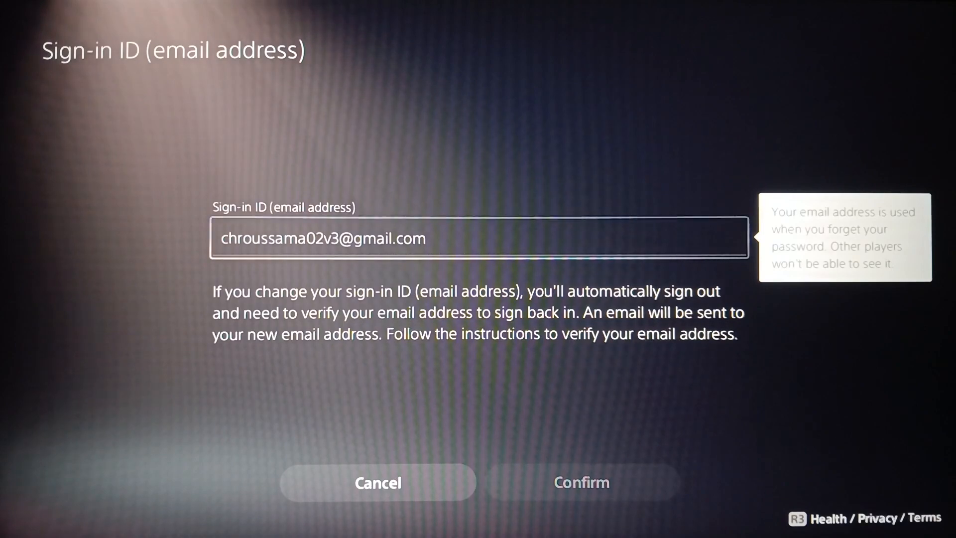
Step: Open and dismiss the email keyboard, then back out of the Sign-In ID page
click(478, 237)
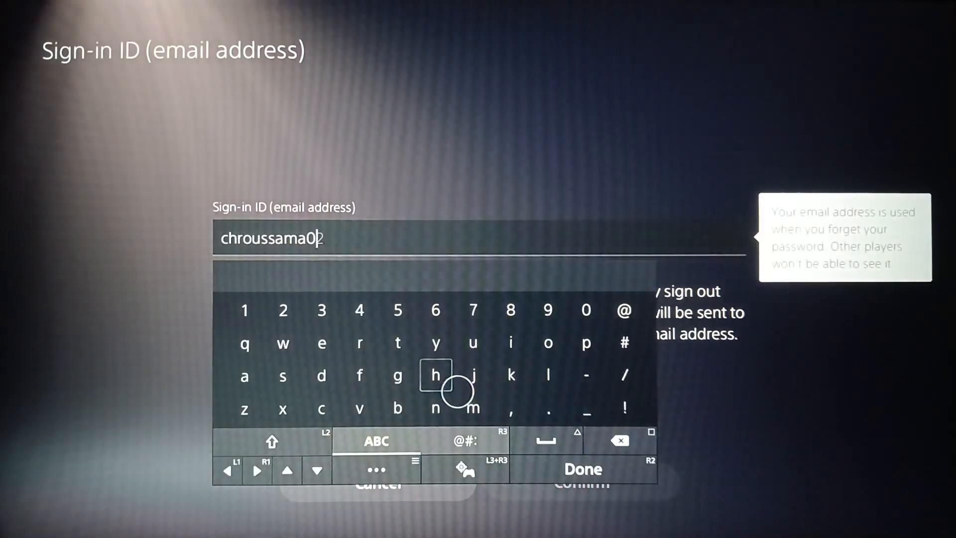
click(581, 469)
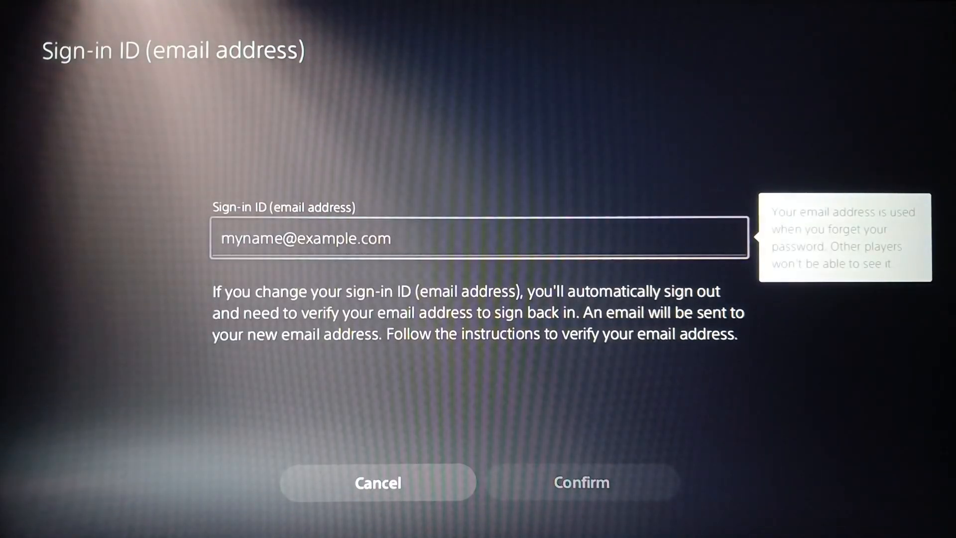
click(377, 482)
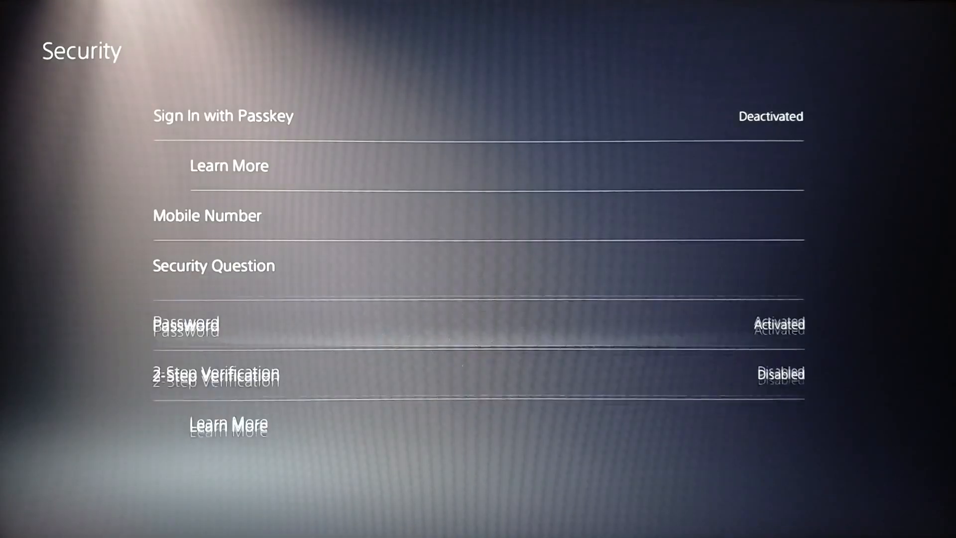
Step: Select 2-Step Verification to reach the Text Message or Authenticator App choice
click(185, 323)
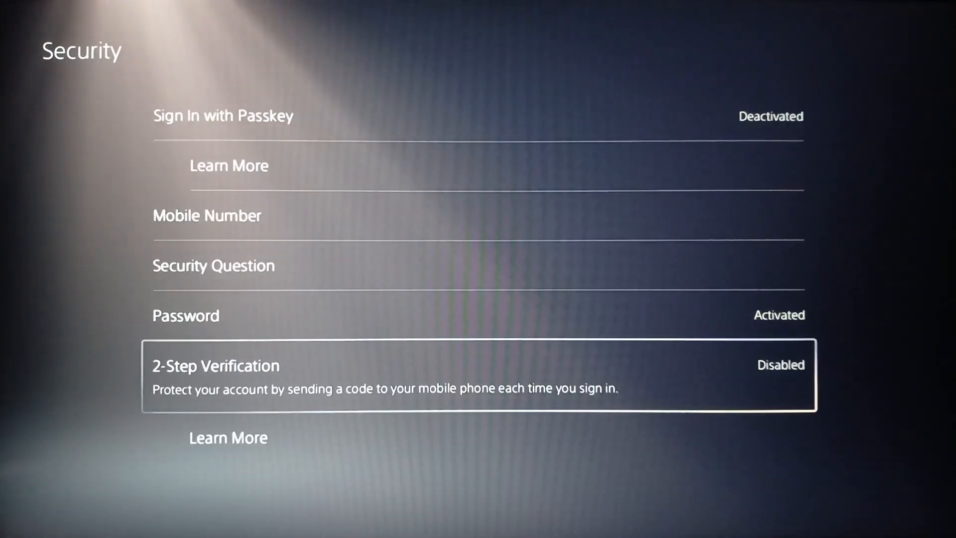
click(478, 375)
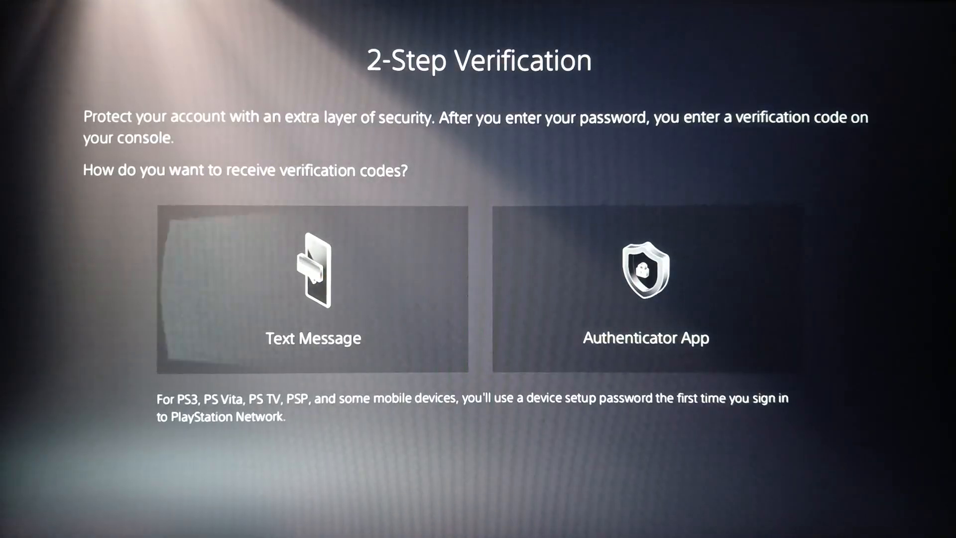
mouse_move(645, 287)
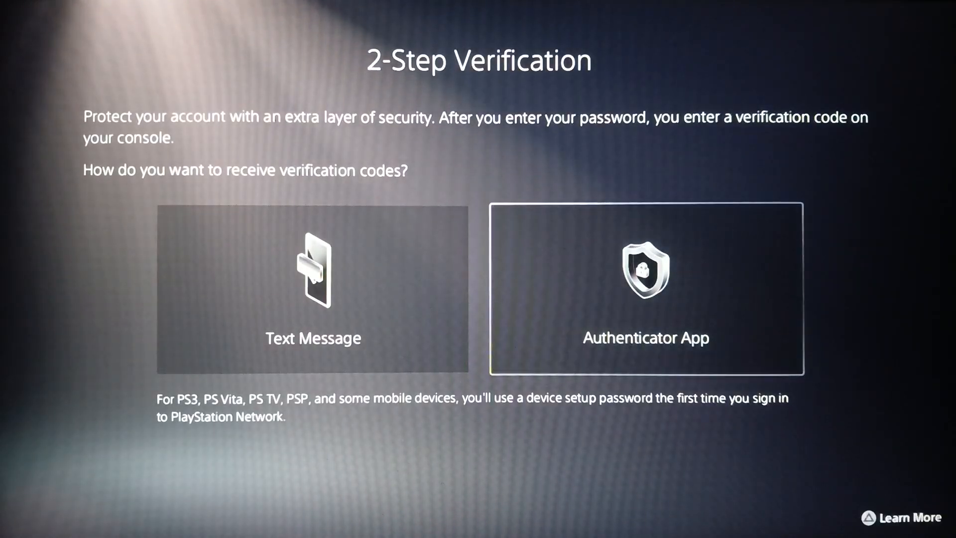